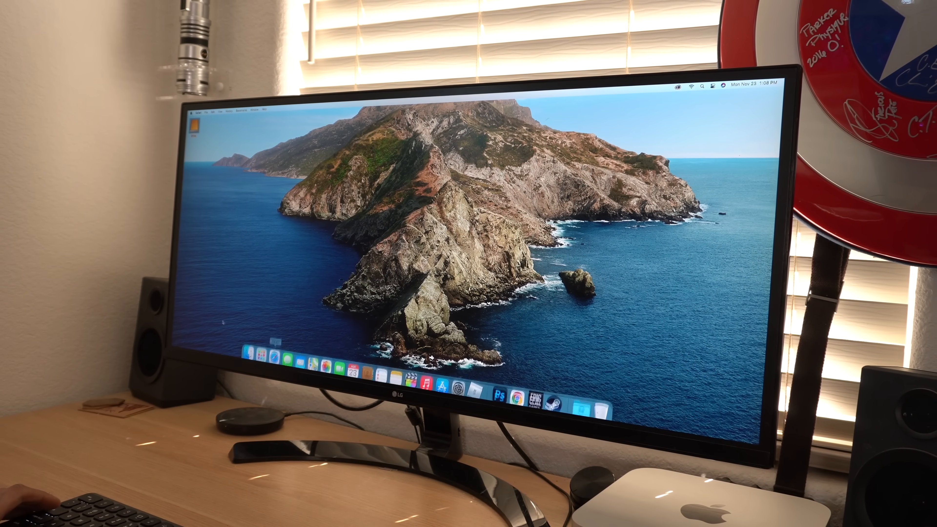
# Launch Safari, go to youtube.com and play the Synth City Screensaver video
pyautogui.click(423, 395)
pyautogui.write('youtube.com')
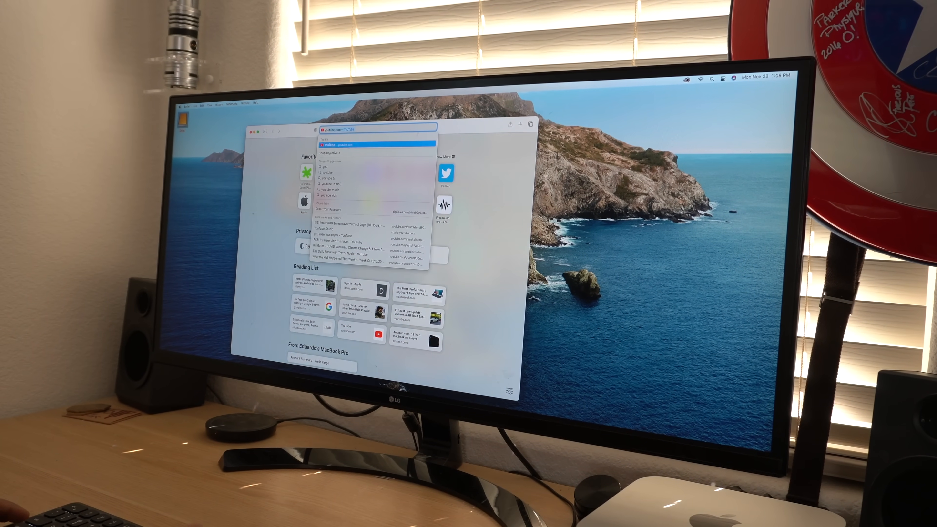
pyautogui.click(372, 144)
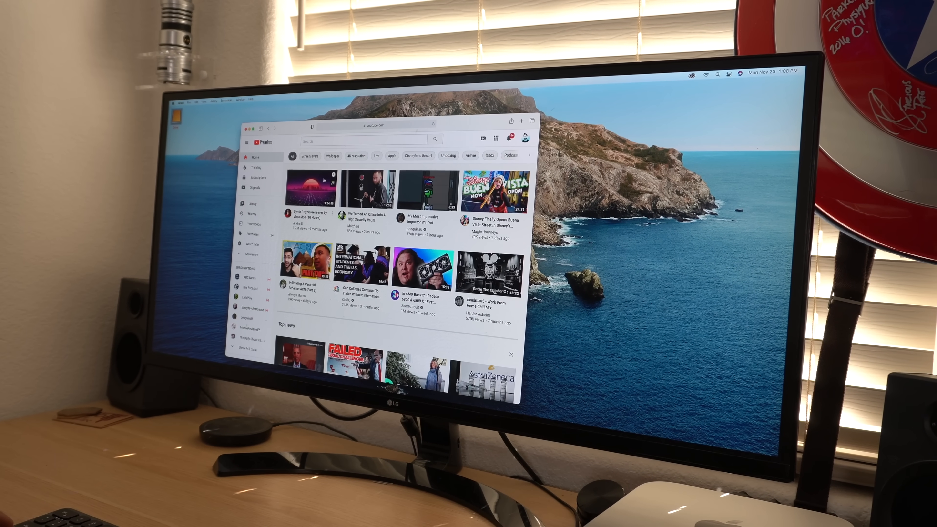
pyautogui.click(311, 191)
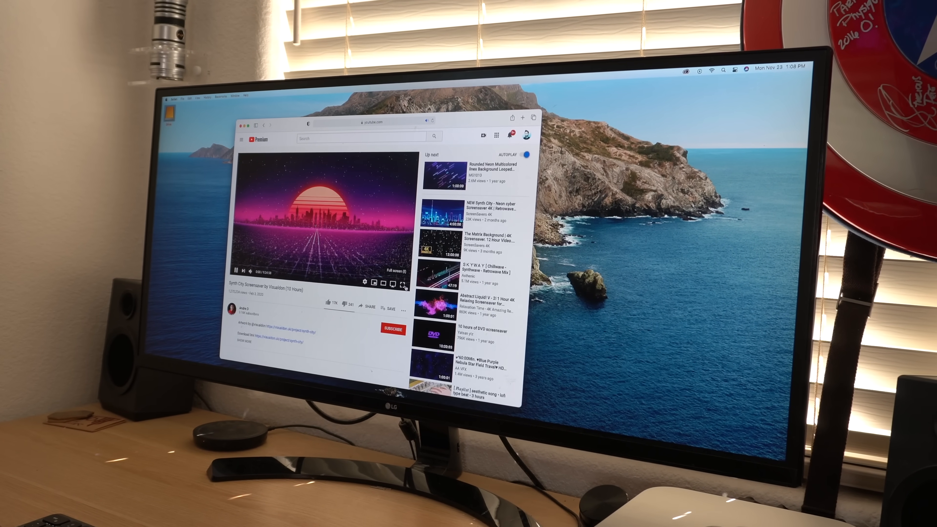
pyautogui.click(402, 283)
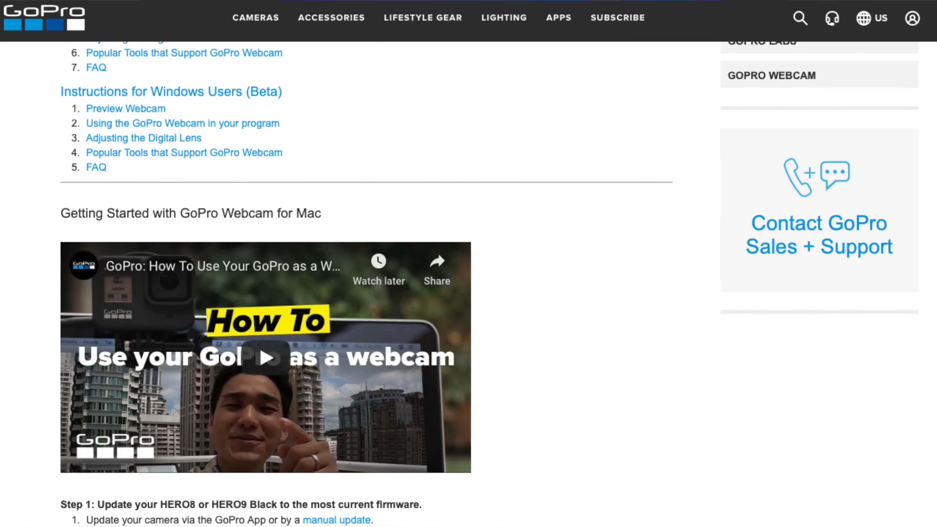
# Scroll the GoPro Webcam support page down to 'Getting Started with GoPro Webcam for Mac'
pyautogui.scroll(-3)
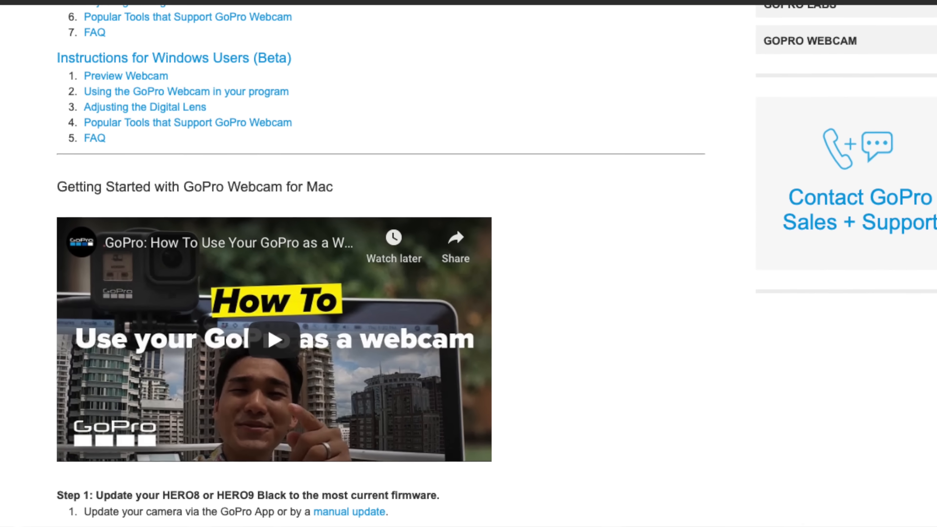
pyautogui.scroll(-3)
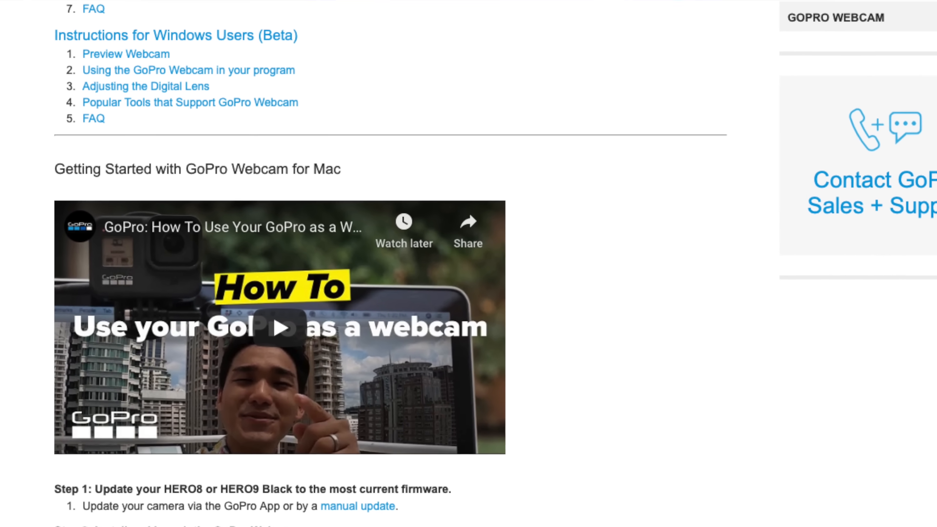
pyautogui.scroll(-3)
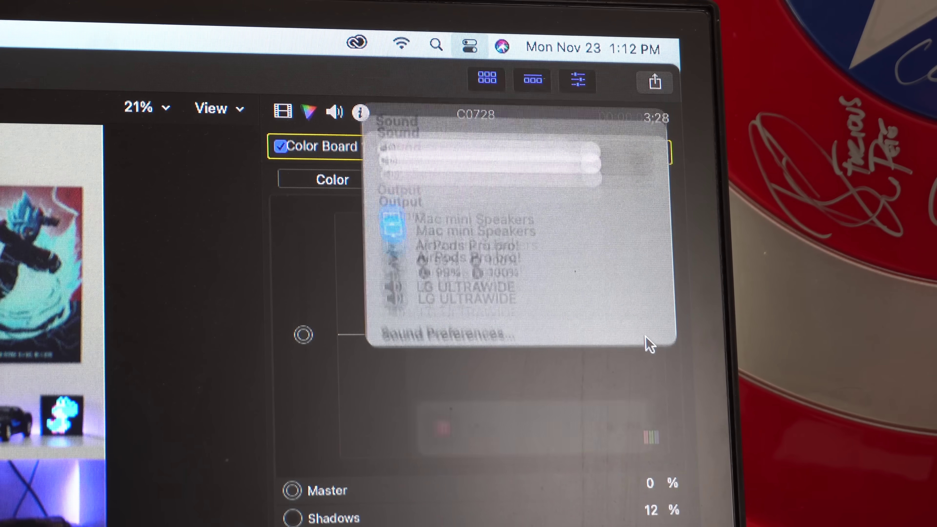
# Expand the AirPods Pro output to show Off, Noise Cancellation and Transparency modes
pyautogui.click(650, 216)
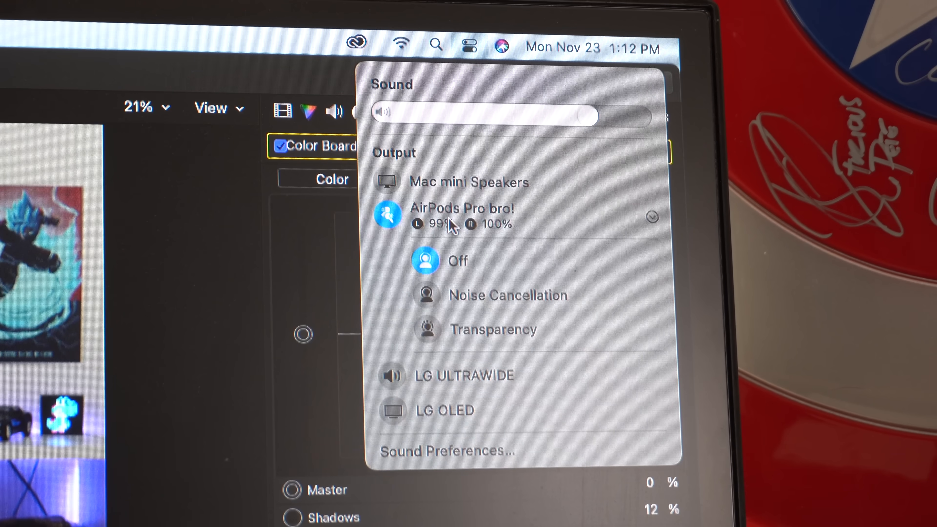
pyautogui.moveTo(460, 344)
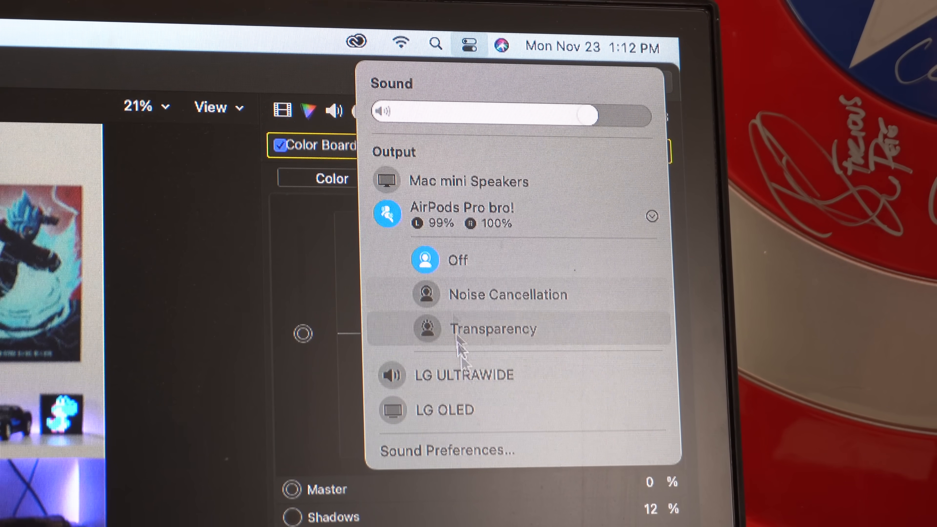